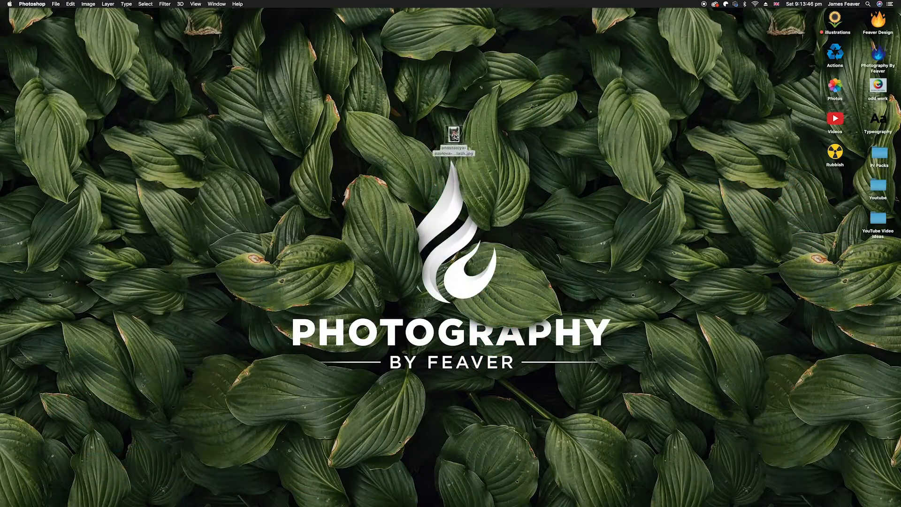
Step: Open the portrait photo of the girl among green leaves from the desktop
{"action": "double_click", "coordinate": [452, 133]}
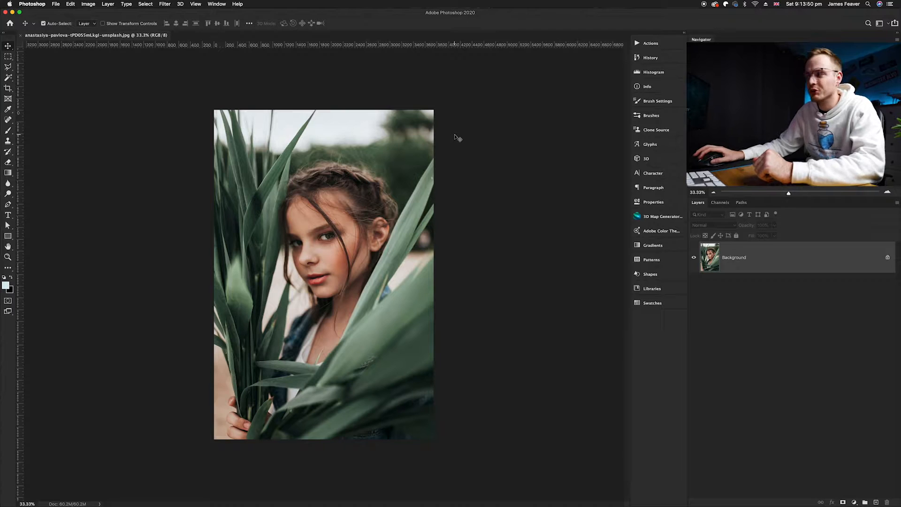
{"action": "mouse_move", "coordinate": [262, 367]}
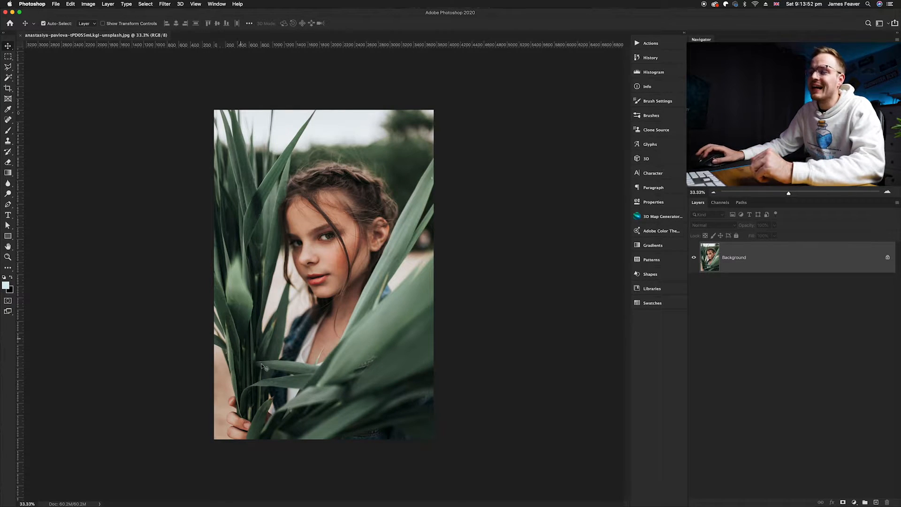
{"action": "mouse_move", "coordinate": [303, 379]}
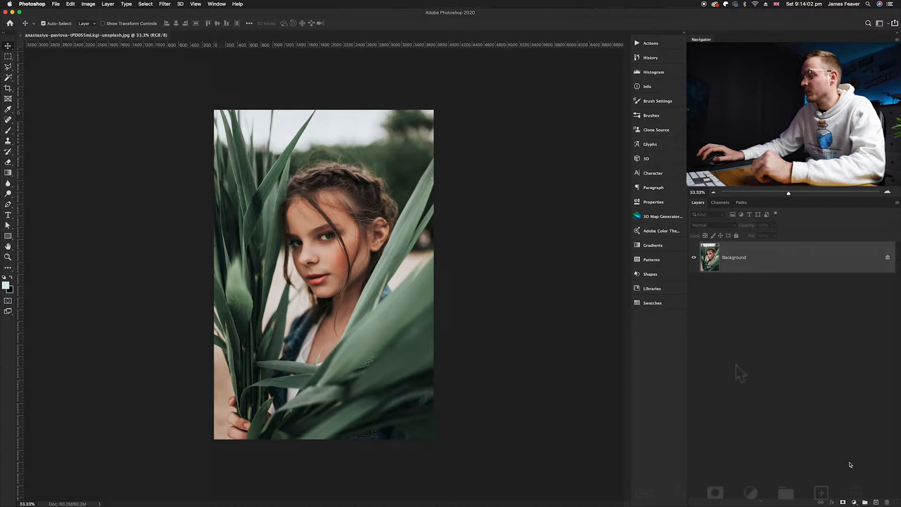
Step: Add a Photo Filter adjustment layer above the Background layer
{"action": "left_click", "coordinate": [751, 493]}
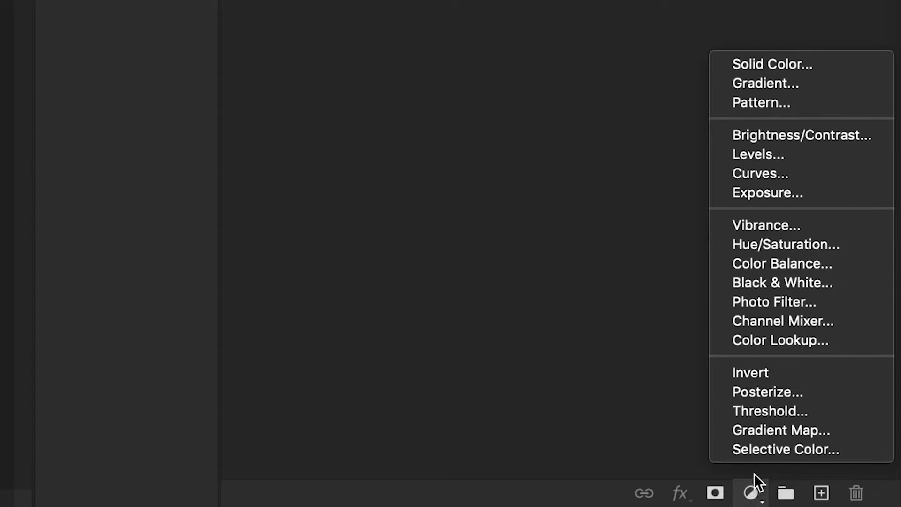
{"action": "mouse_move", "coordinate": [774, 301]}
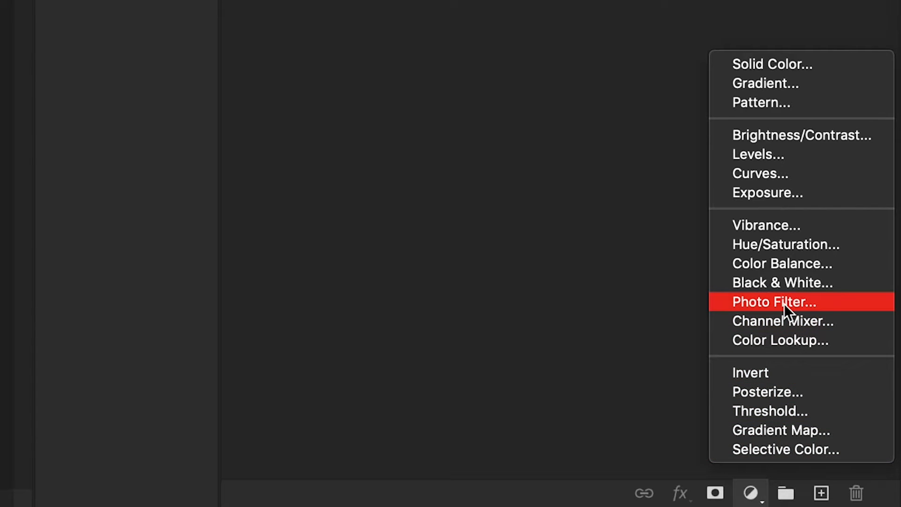
{"action": "mouse_move", "coordinate": [757, 311]}
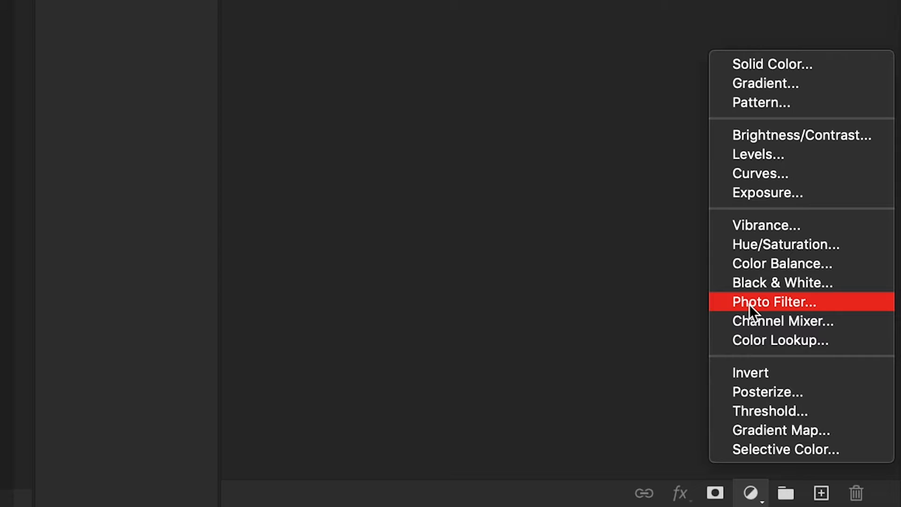
{"action": "left_click", "coordinate": [774, 301]}
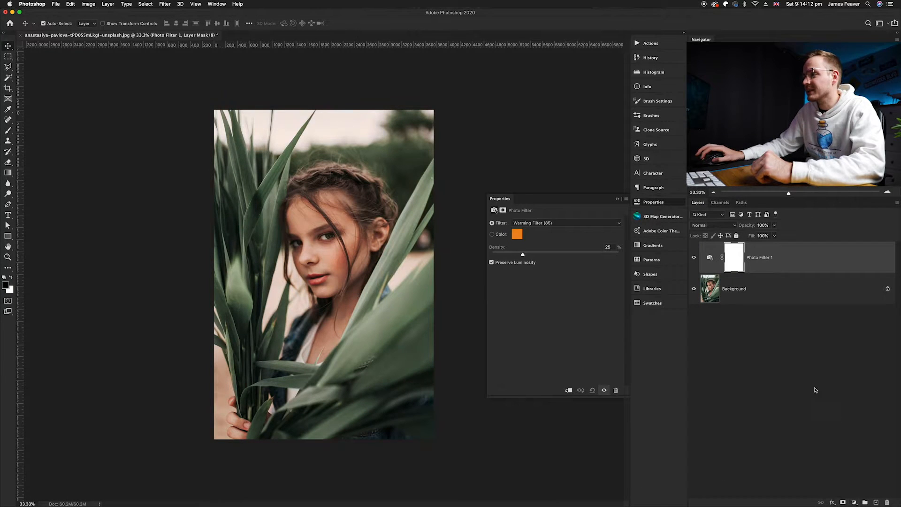
Step: Switch the Photo Filter from the Warming Filter (85) preset to a custom colour
{"action": "left_click", "coordinate": [711, 257]}
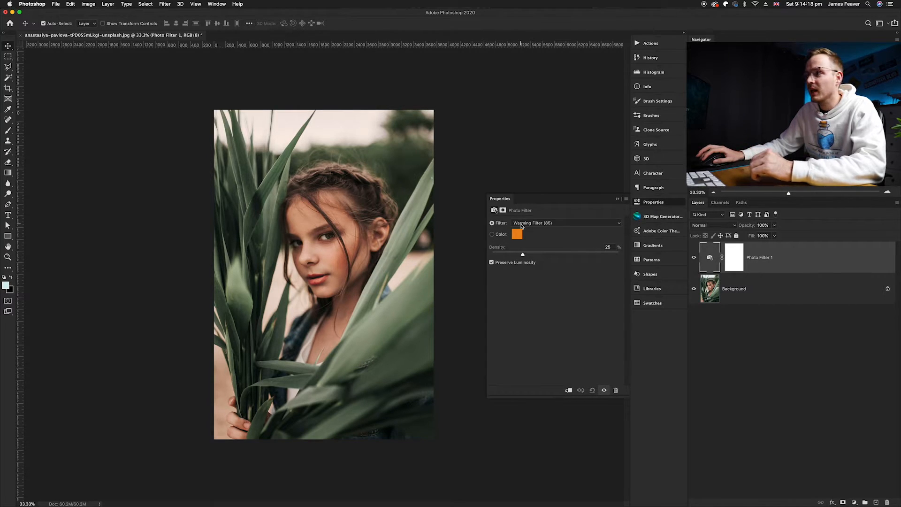
{"action": "left_click", "coordinate": [619, 224]}
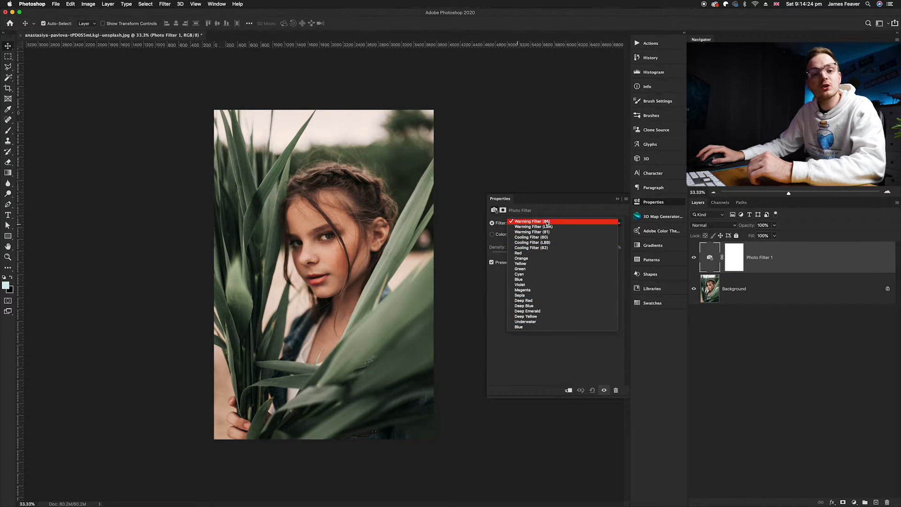
{"action": "left_click", "coordinate": [531, 221]}
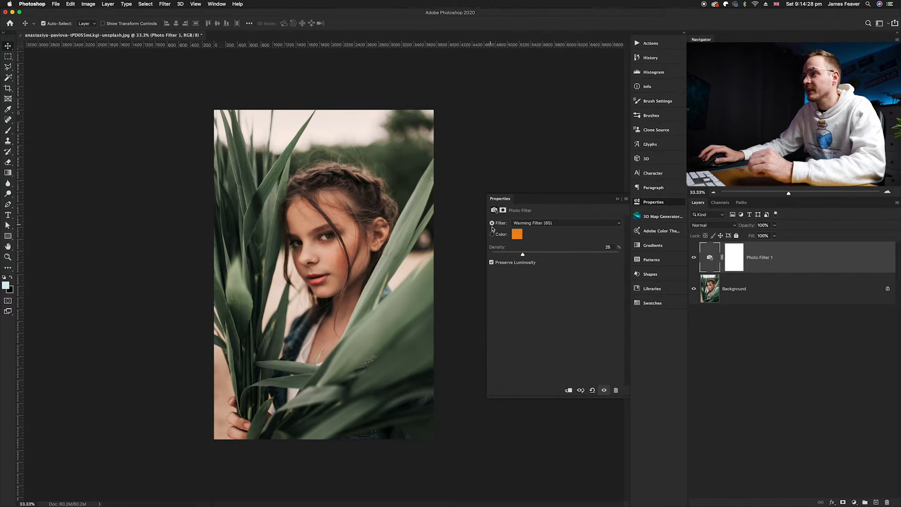
{"action": "left_click", "coordinate": [491, 234]}
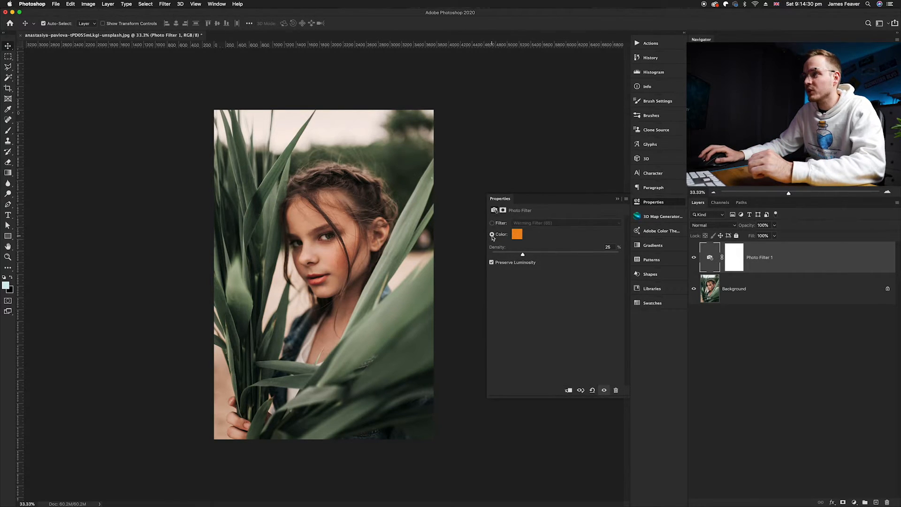
Step: Set the filter colour to a muted green sampled from the leaves
{"action": "left_click", "coordinate": [517, 234]}
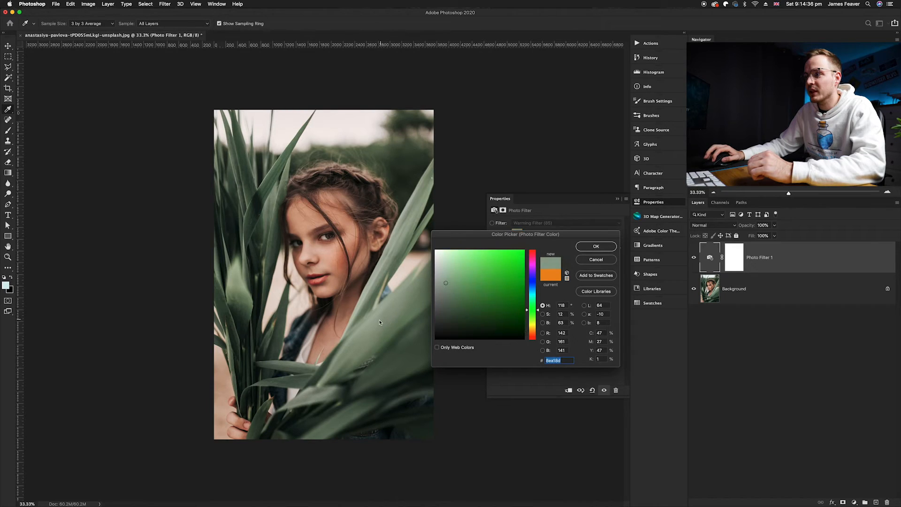
{"action": "left_click", "coordinate": [454, 285]}
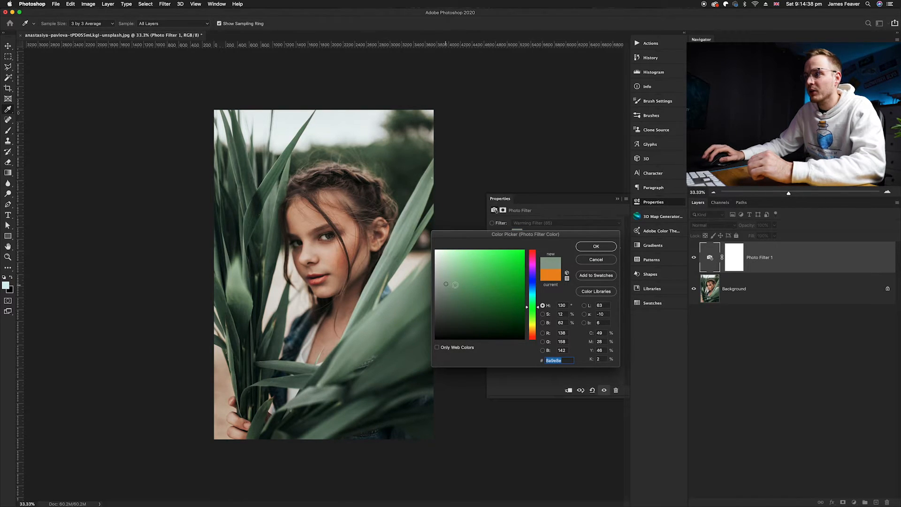
{"action": "left_click", "coordinate": [473, 283]}
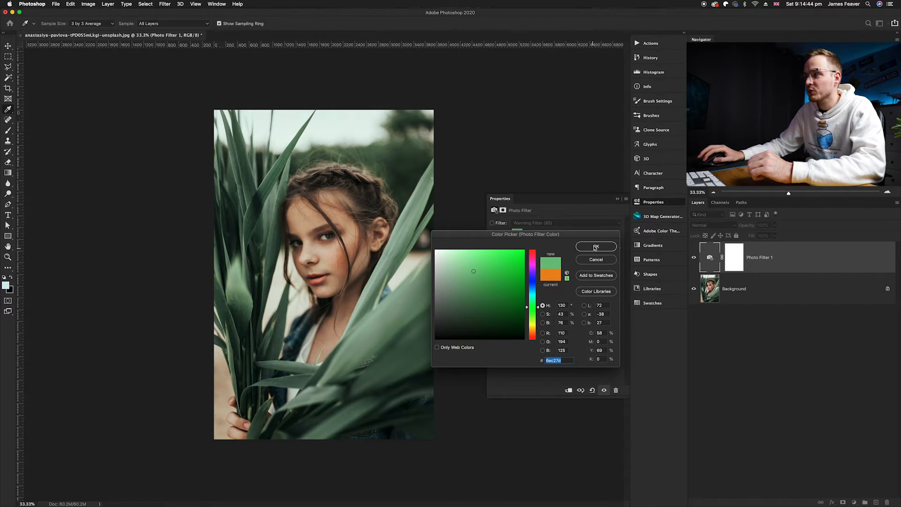
{"action": "left_click", "coordinate": [595, 247]}
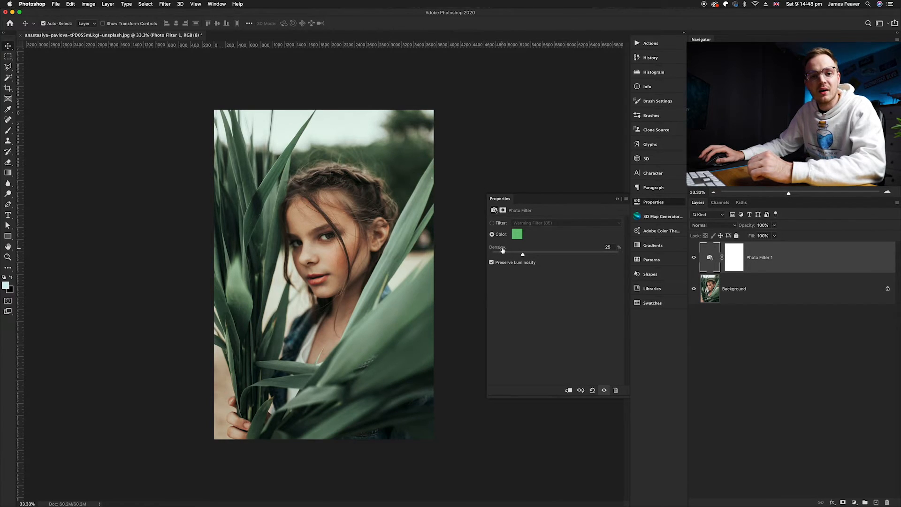
{"action": "mouse_move", "coordinate": [522, 254]}
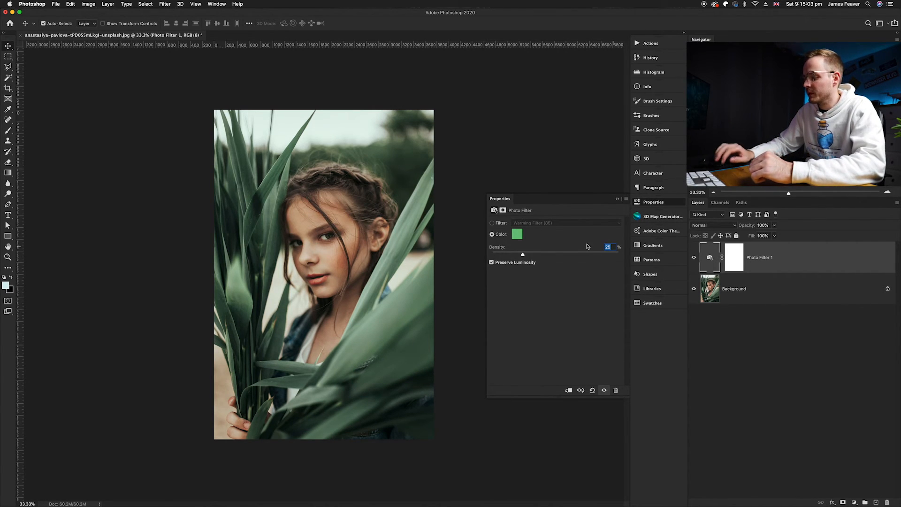
Step: Keep density at 25%, close the settings and toggle the filter layer to compare
{"action": "left_click", "coordinate": [617, 198]}
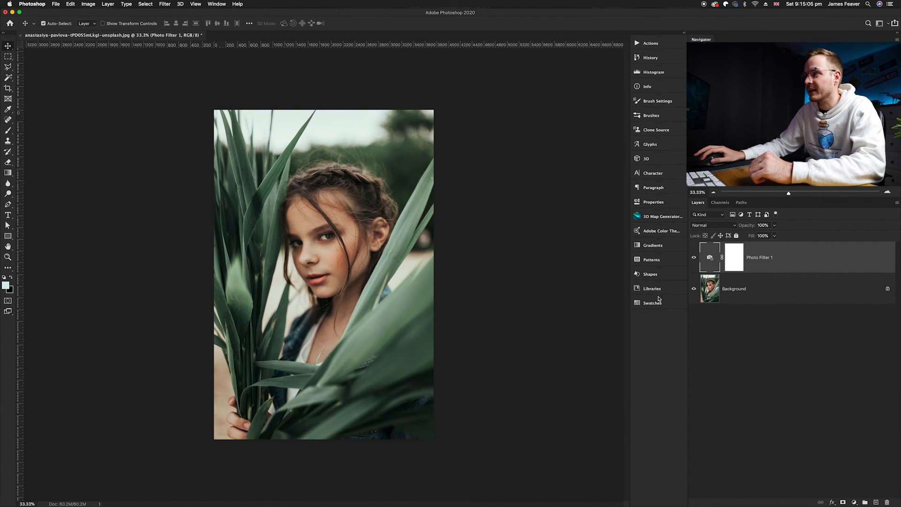
{"action": "left_click", "coordinate": [694, 257]}
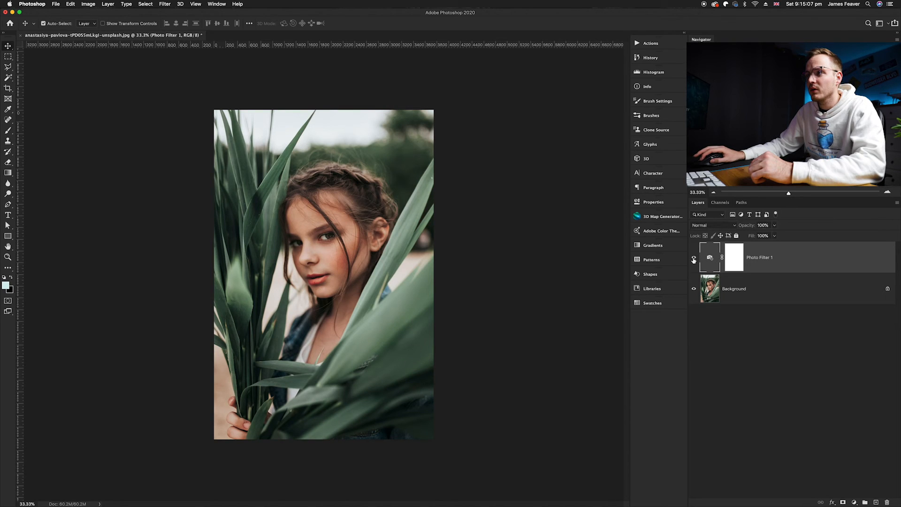